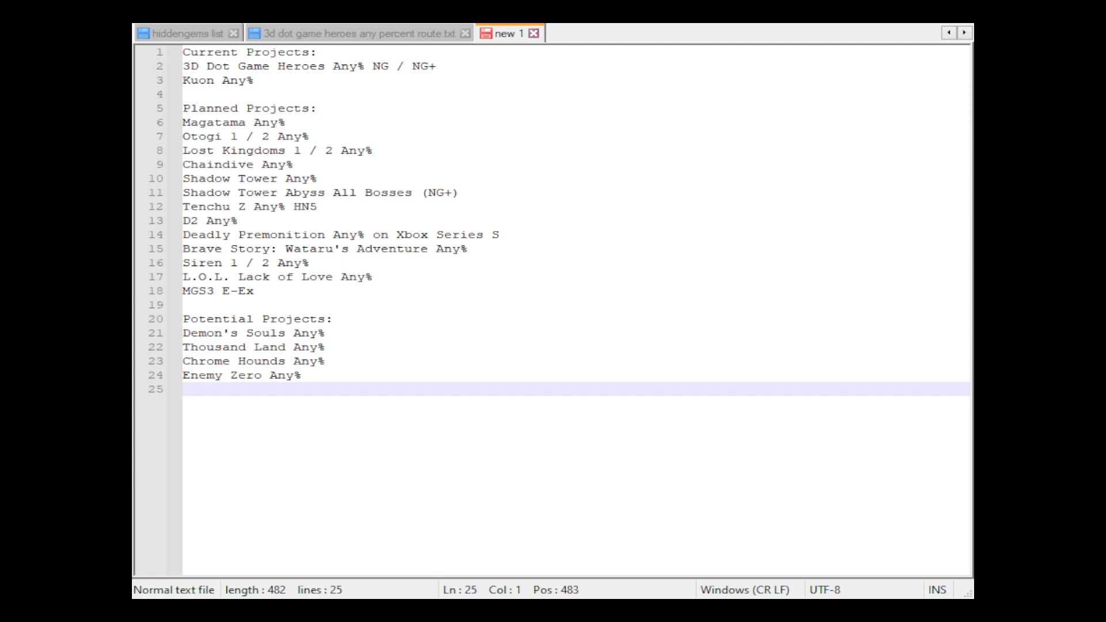
{"action": "mouse_move", "coordinate": [214, 95]}
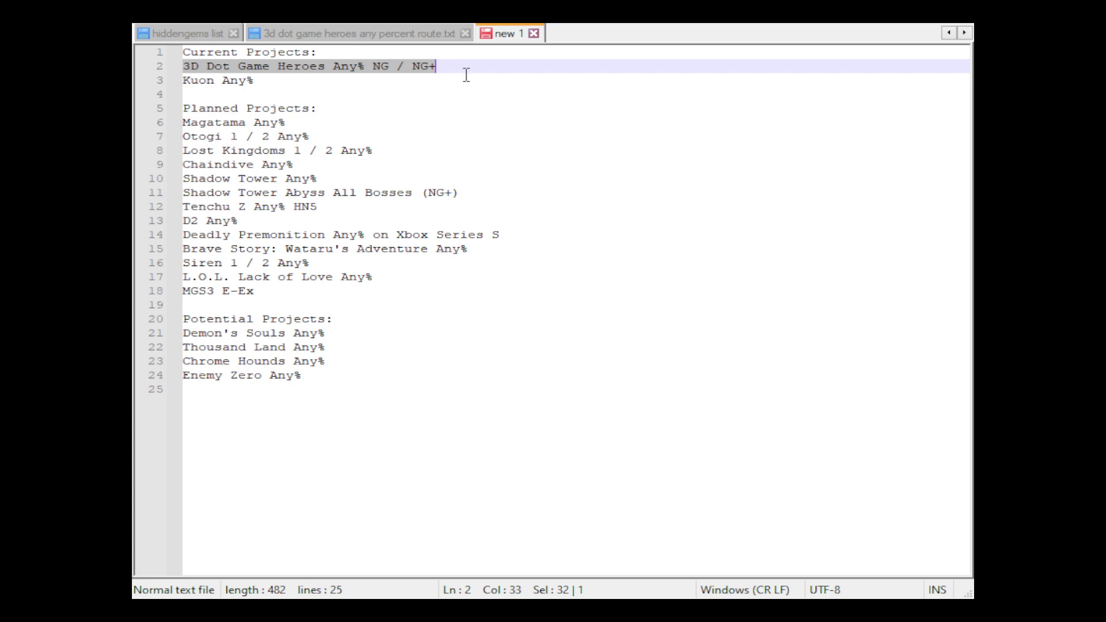
{"action": "mouse_move", "coordinate": [412, 80]}
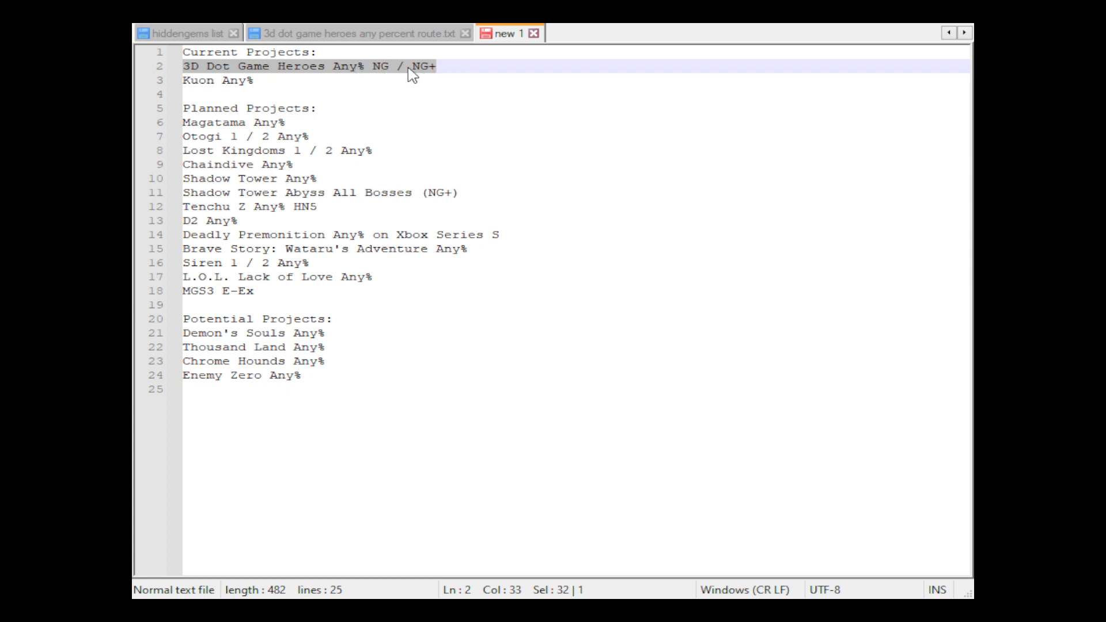
{"action": "mouse_move", "coordinate": [544, 56]}
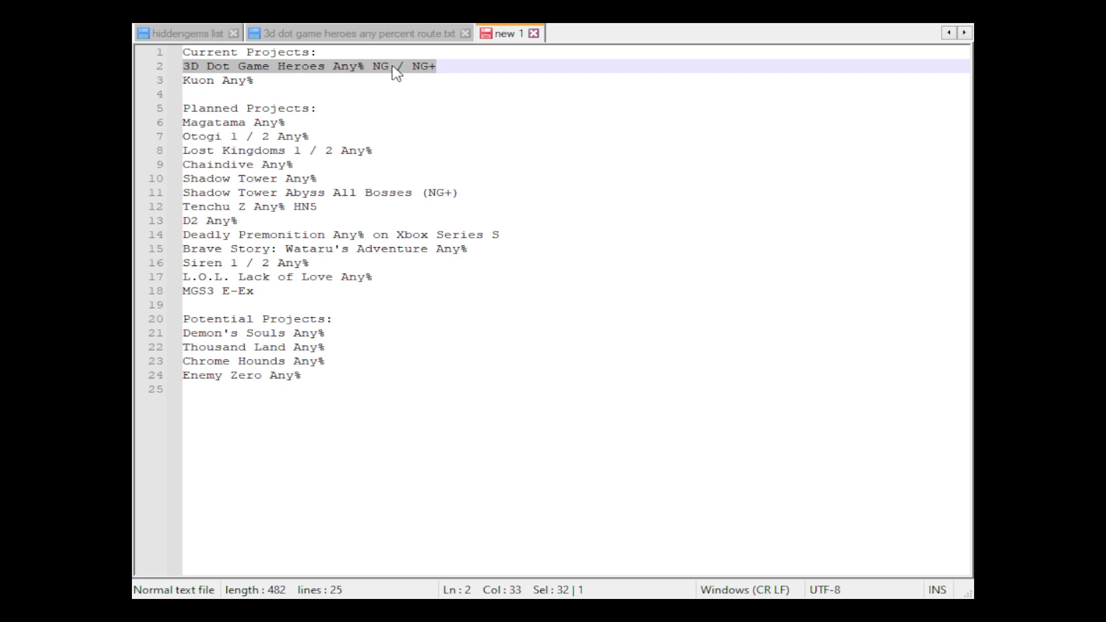
{"action": "mouse_move", "coordinate": [383, 75]}
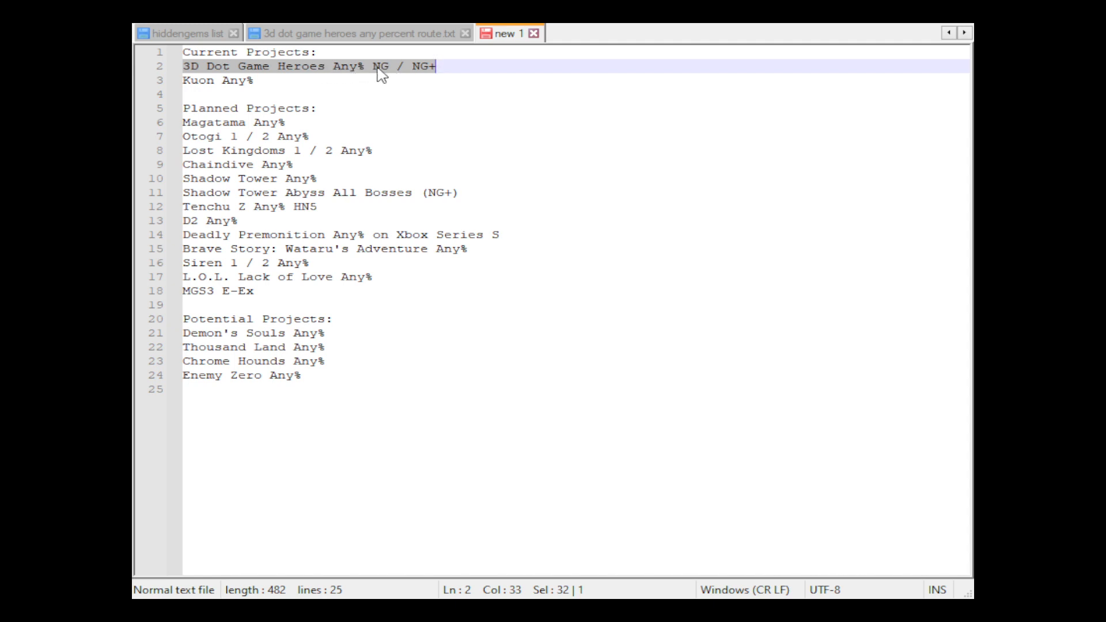
{"action": "mouse_move", "coordinate": [405, 39]}
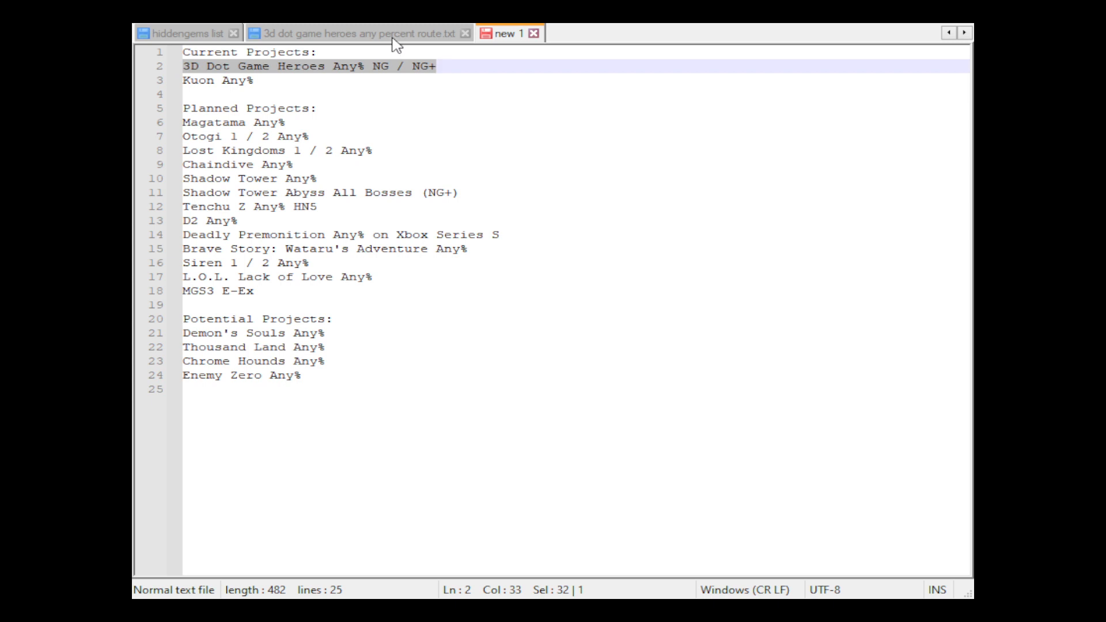
{"action": "mouse_move", "coordinate": [410, 40]}
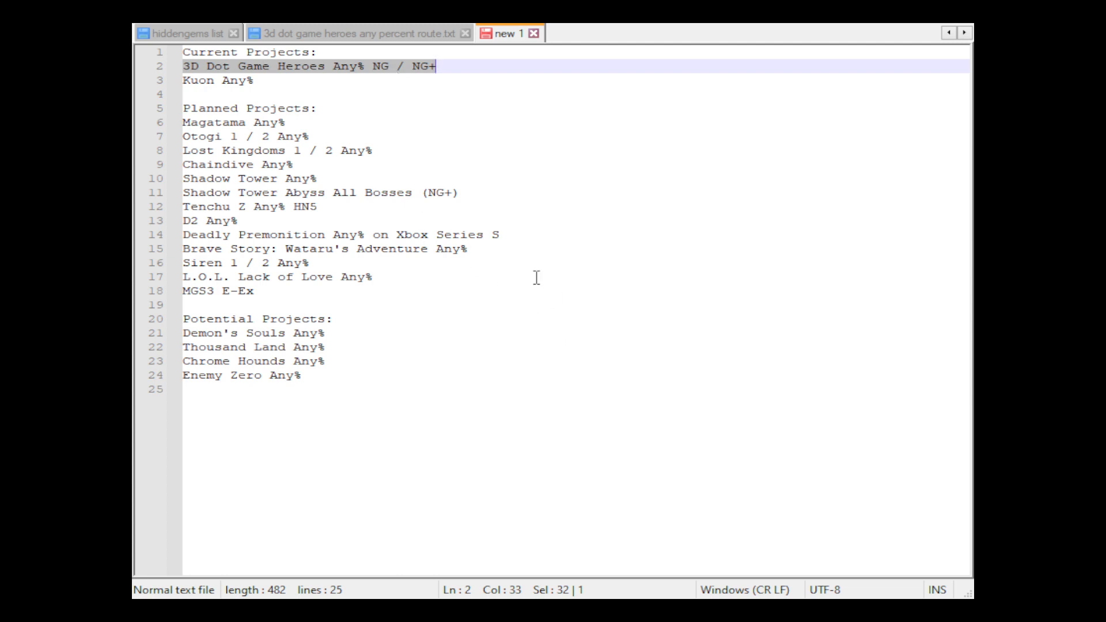
{"action": "mouse_move", "coordinate": [362, 115]}
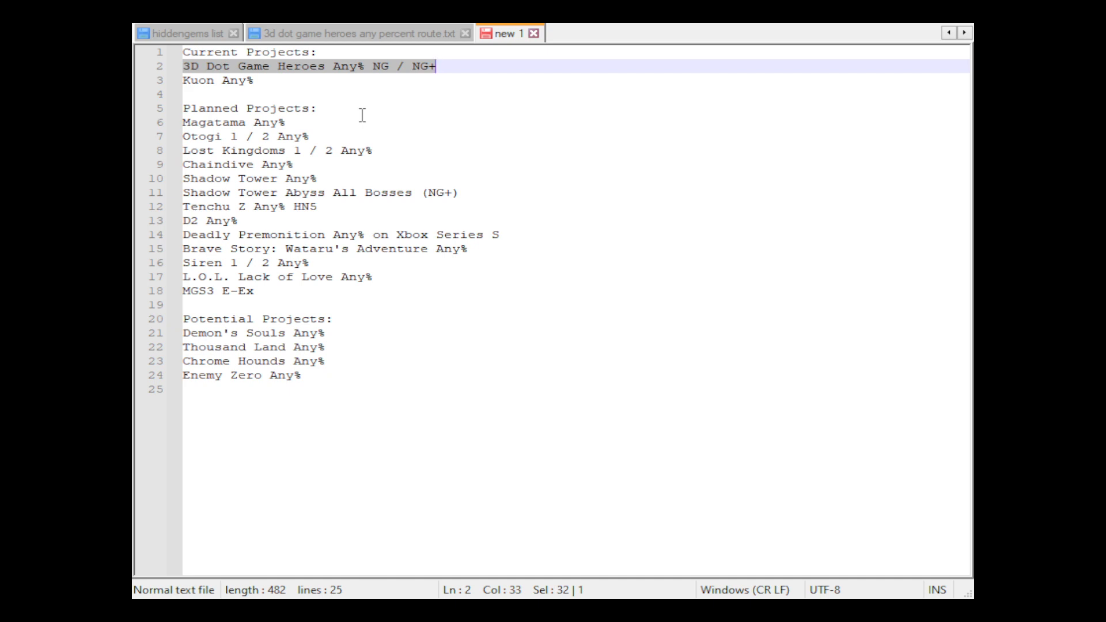
{"action": "double_click", "coordinate": [200, 80]}
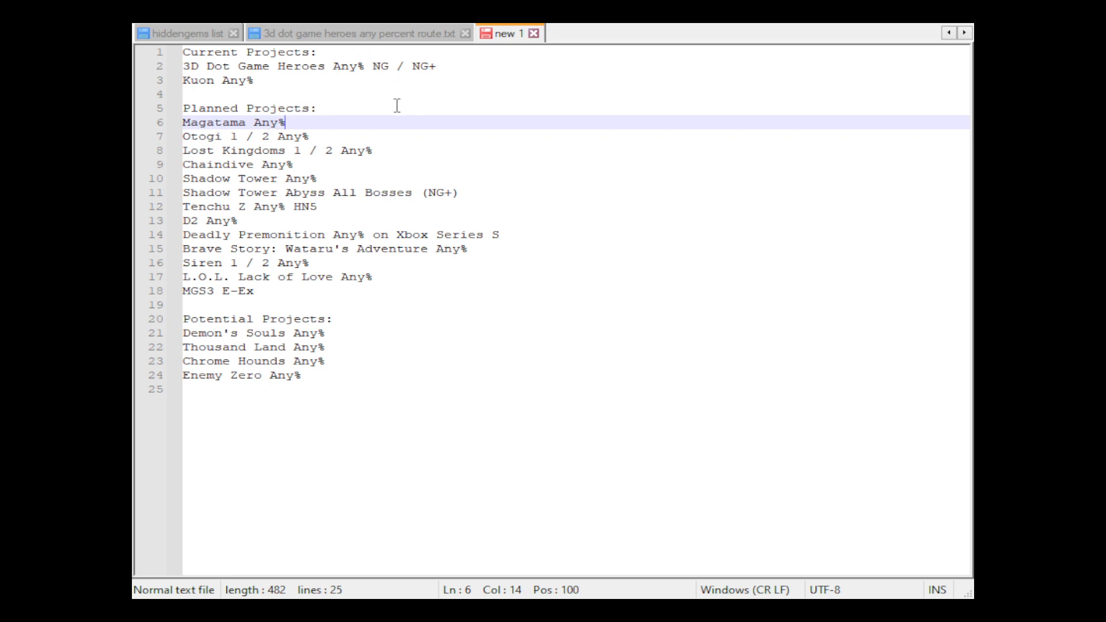
{"action": "mouse_move", "coordinate": [384, 121]}
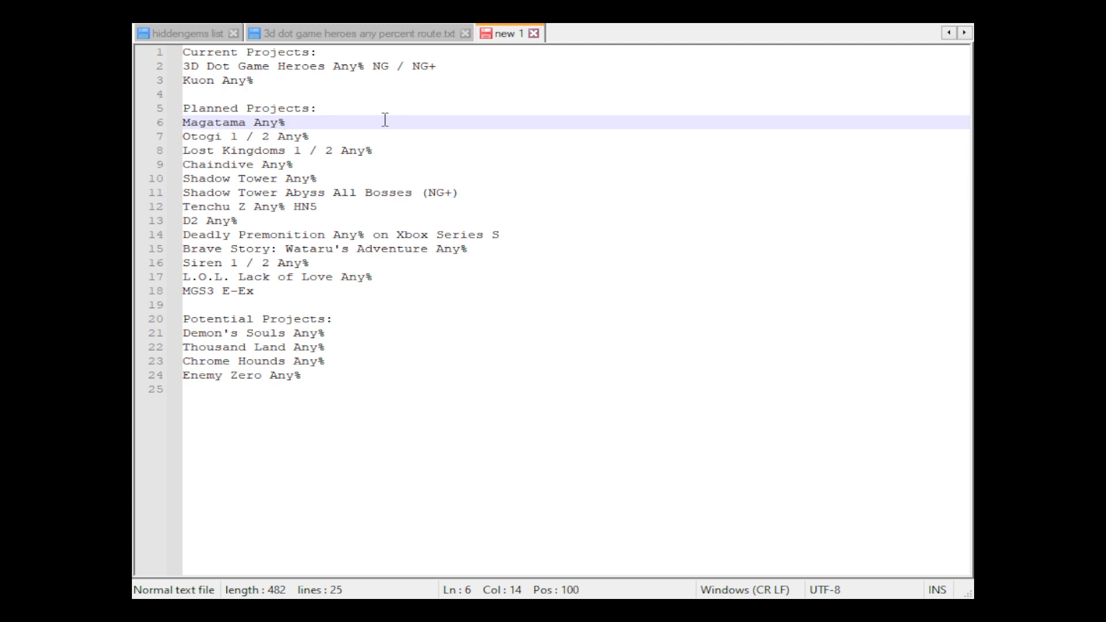
{"action": "left_click", "coordinate": [286, 121]}
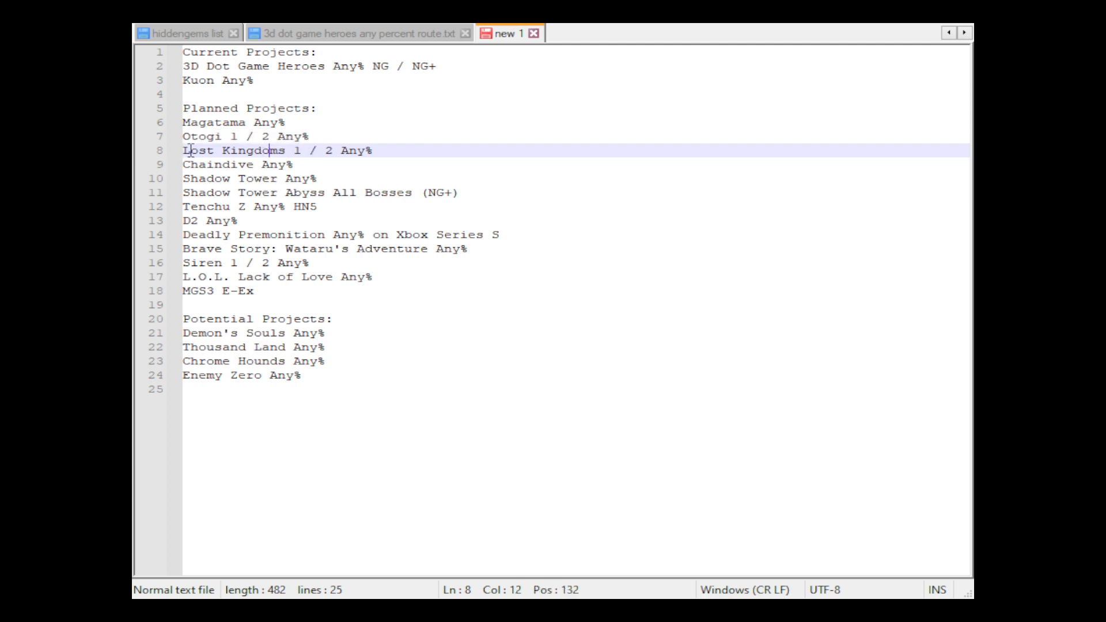
{"action": "left_click_drag", "start_coordinate": [183, 150], "coordinate": [372, 151]}
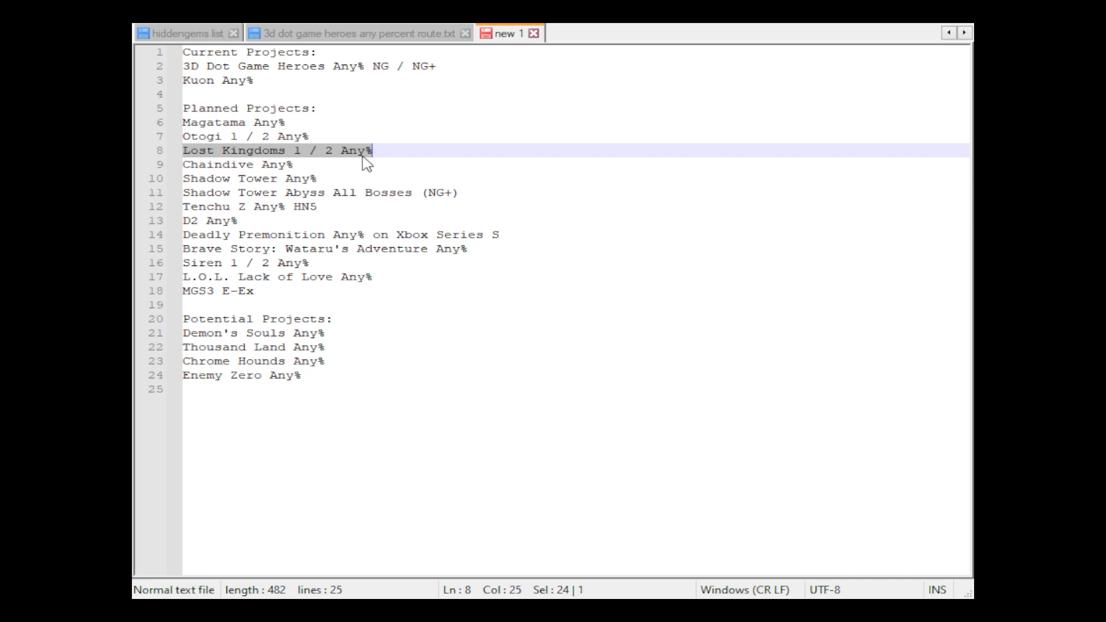
{"action": "mouse_move", "coordinate": [213, 180]}
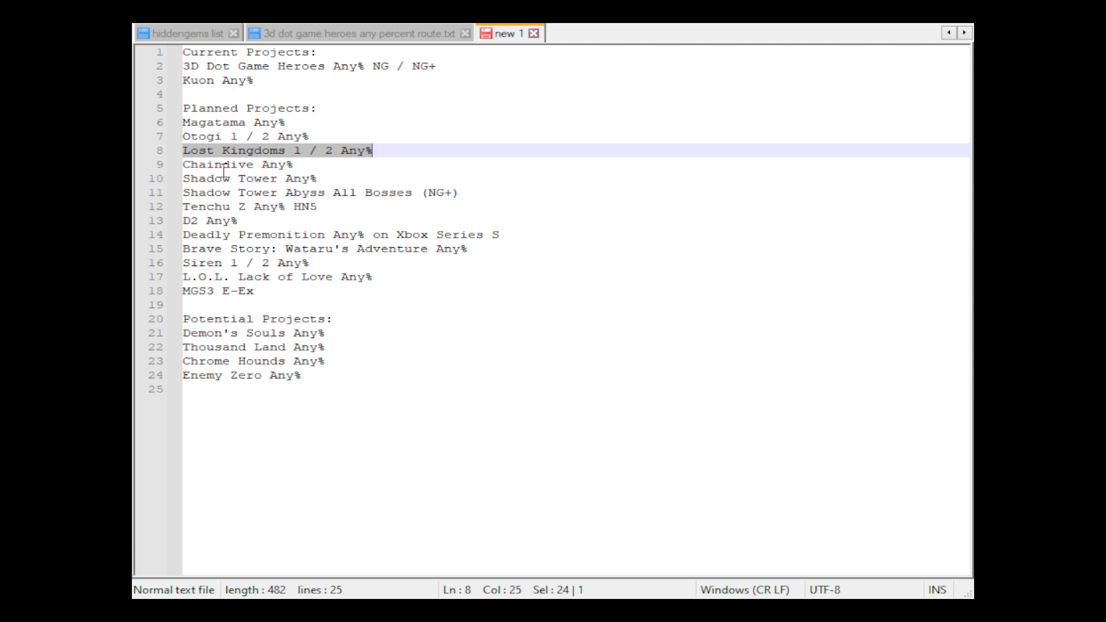
{"action": "double_click", "coordinate": [212, 165]}
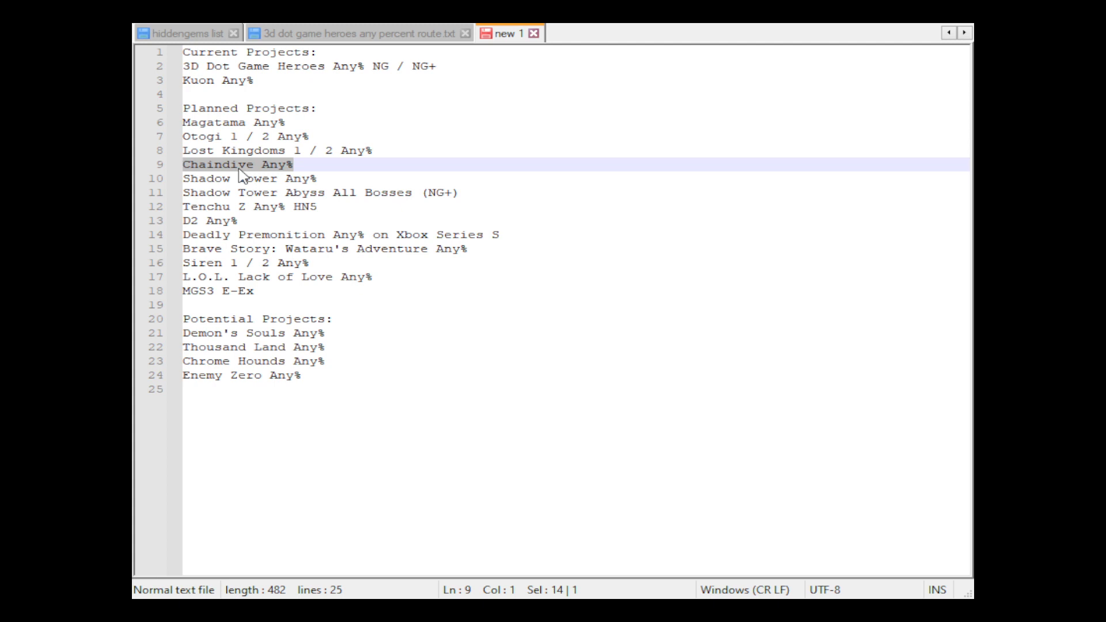
{"action": "left_click", "coordinate": [226, 178]}
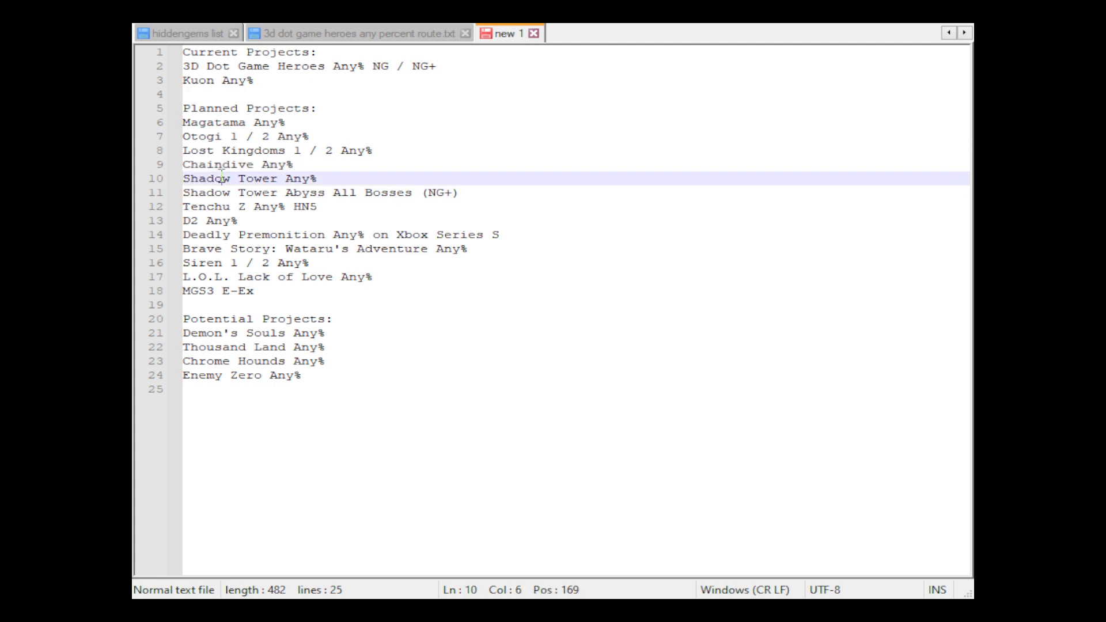
{"action": "left_click_drag", "start_coordinate": [182, 179], "coordinate": [282, 179]}
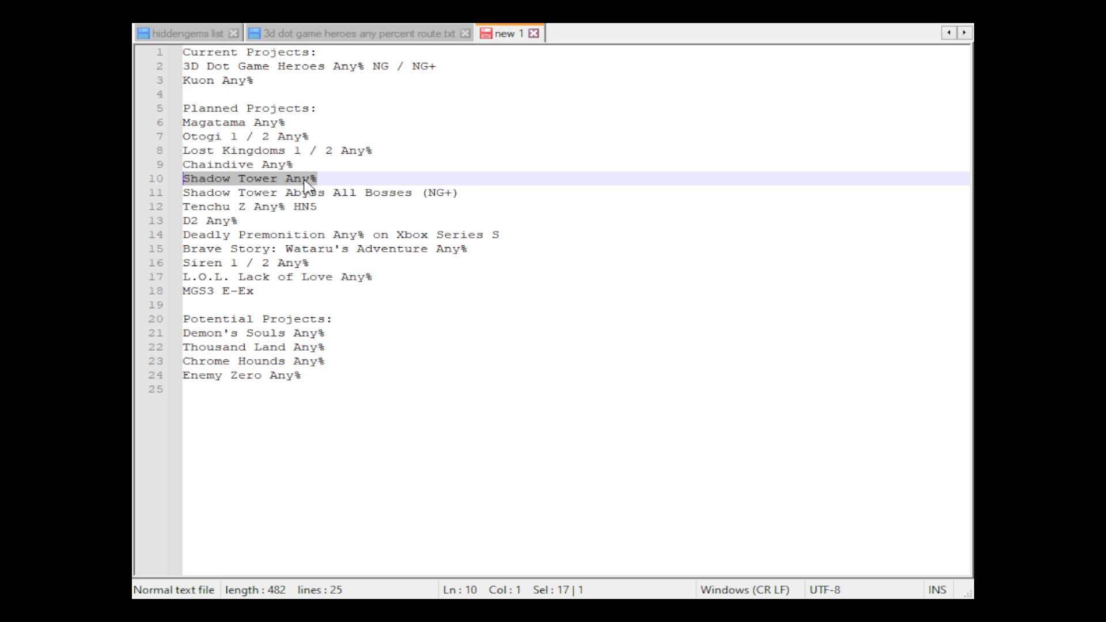
{"action": "mouse_move", "coordinate": [292, 185]}
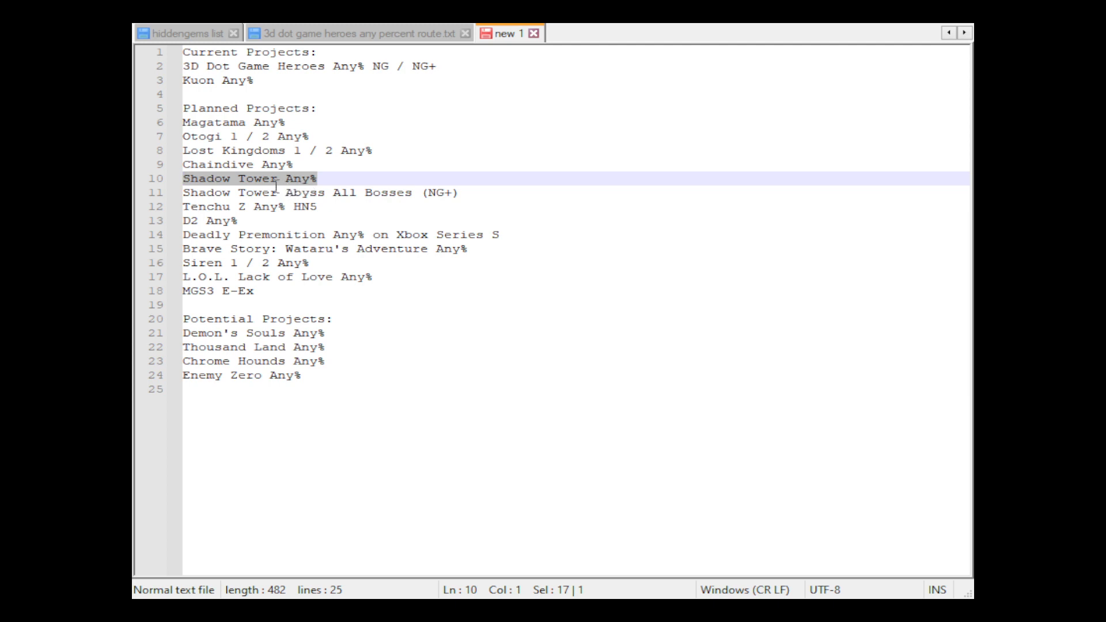
{"action": "left_click", "coordinate": [447, 192]}
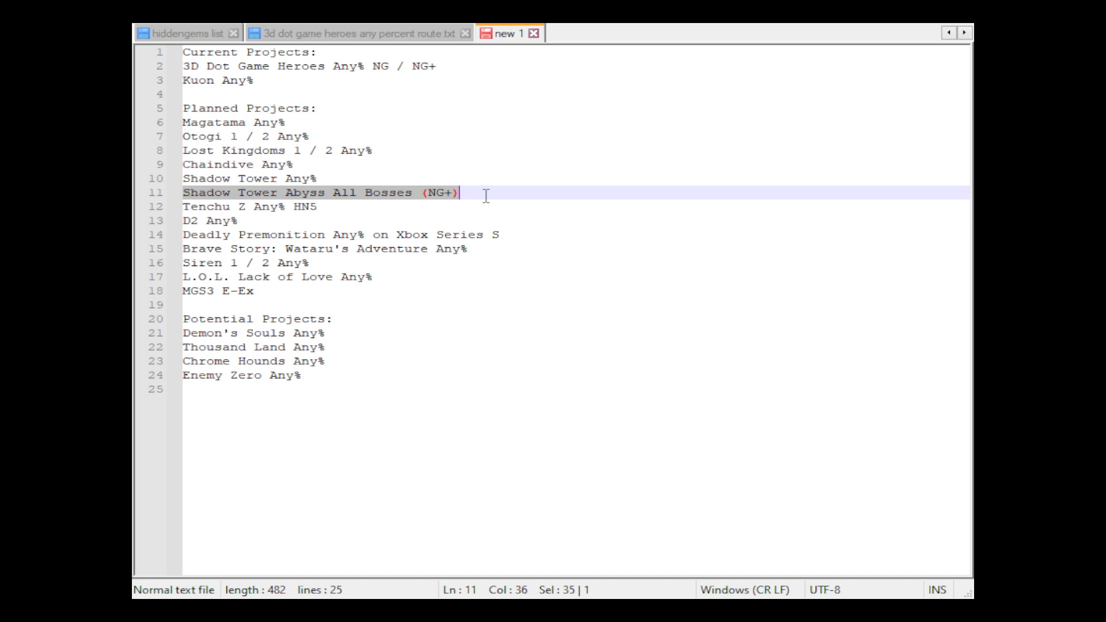
{"action": "mouse_move", "coordinate": [253, 206]}
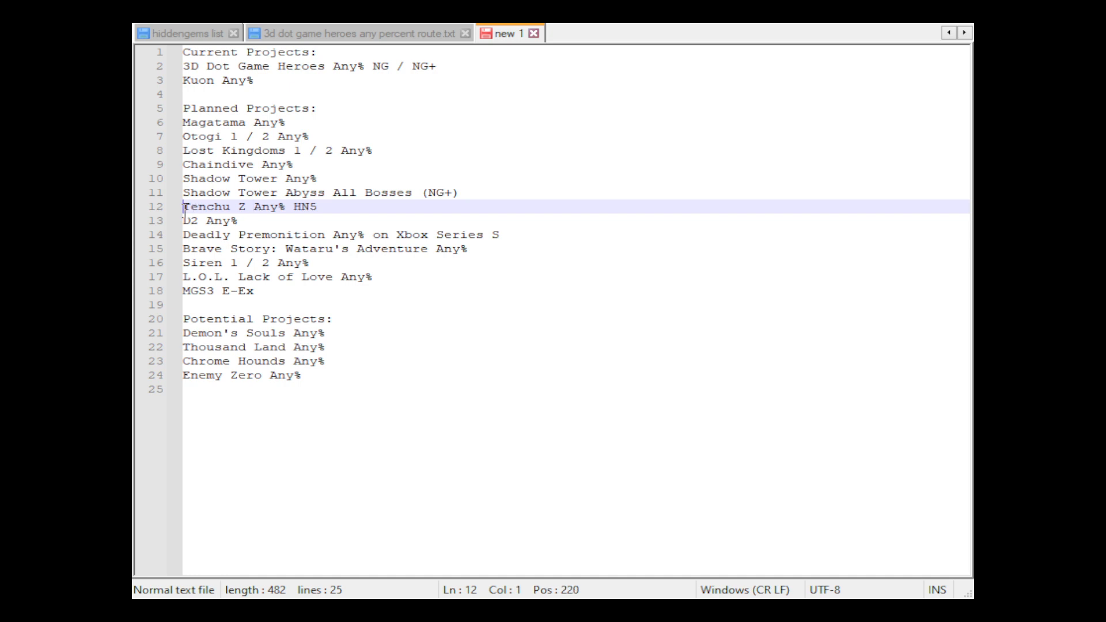
{"action": "left_click_drag", "start_coordinate": [182, 207], "coordinate": [318, 206]}
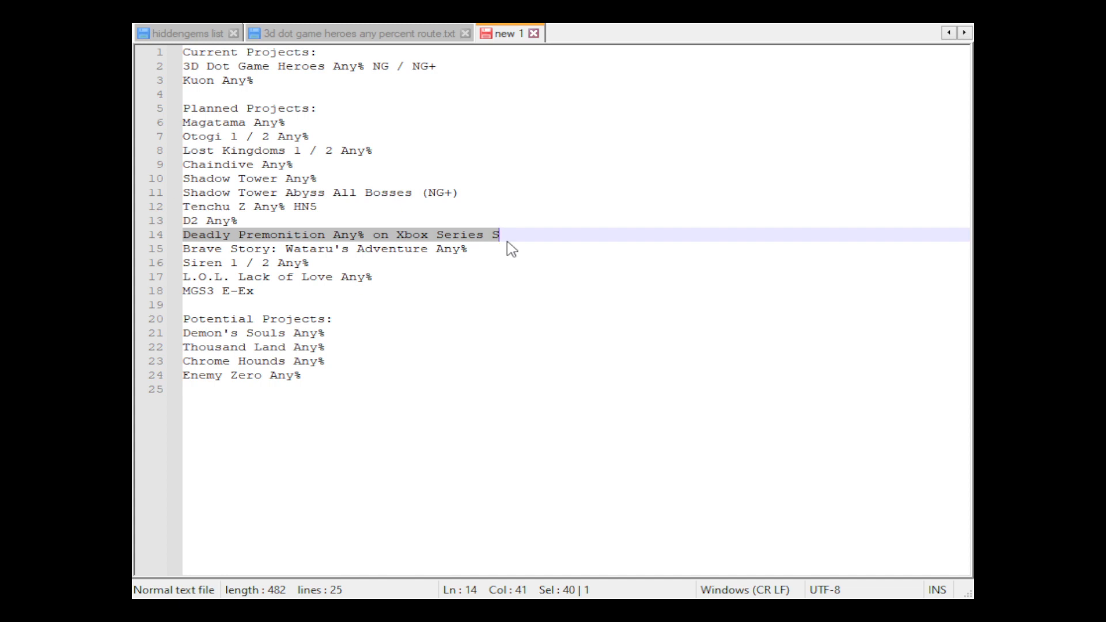
{"action": "mouse_move", "coordinate": [509, 239]}
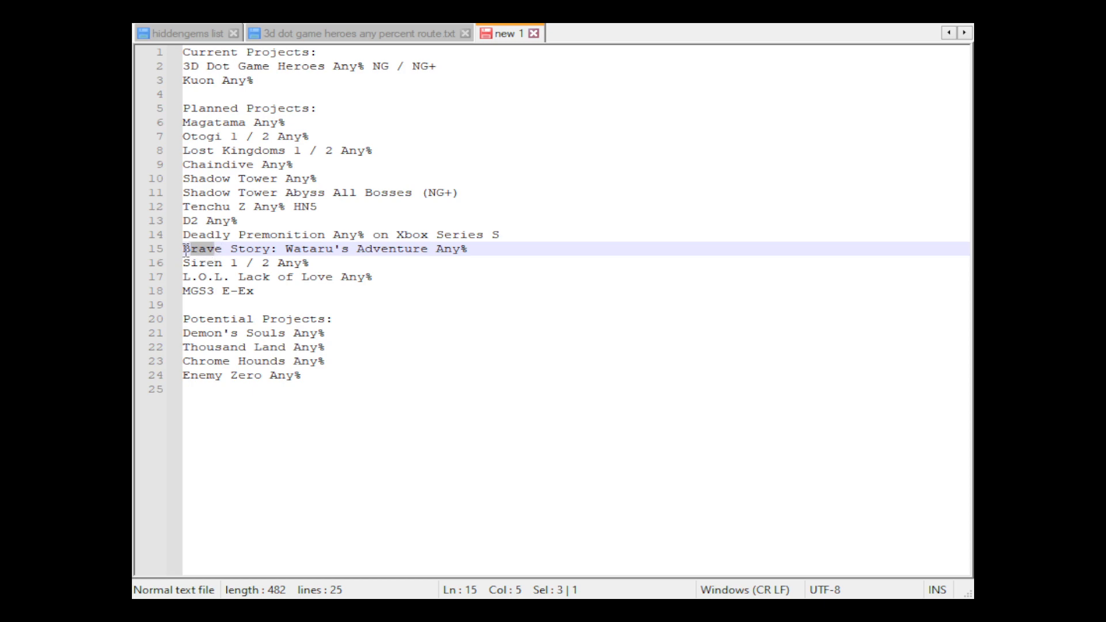
{"action": "left_click_drag", "start_coordinate": [187, 248], "coordinate": [467, 249]}
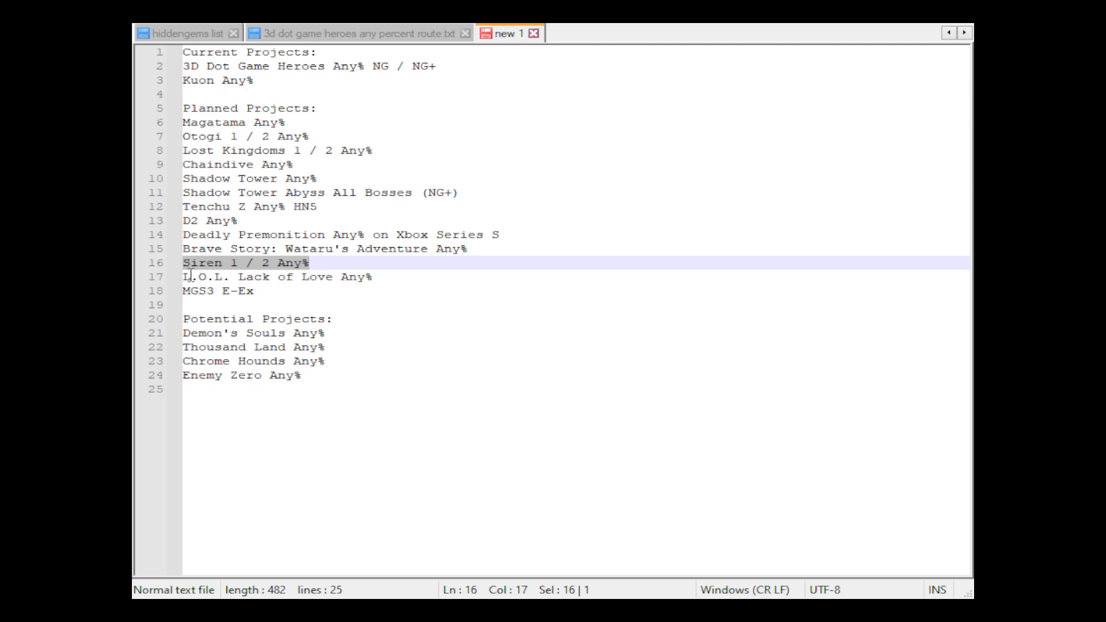
{"action": "left_click", "coordinate": [371, 277]}
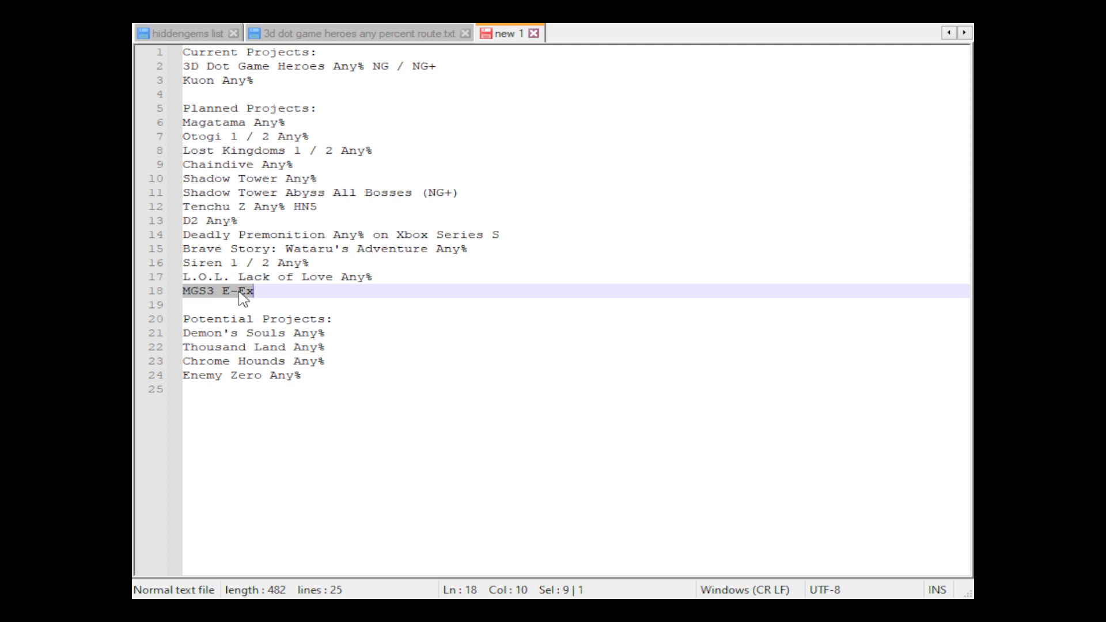
{"action": "mouse_move", "coordinate": [207, 362]}
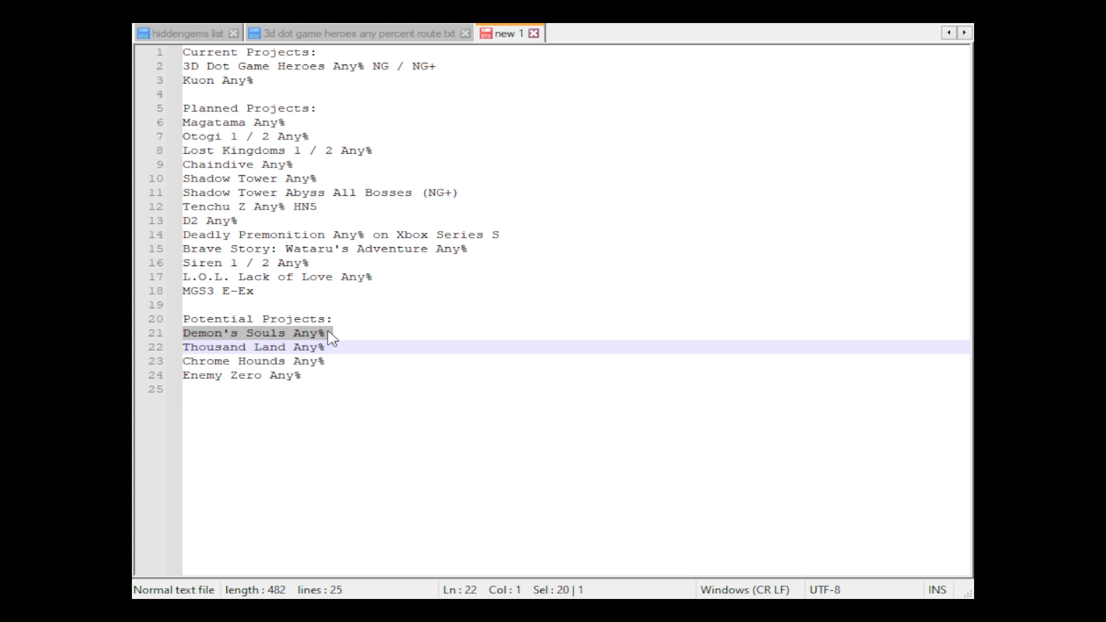
{"action": "left_click", "coordinate": [286, 347]}
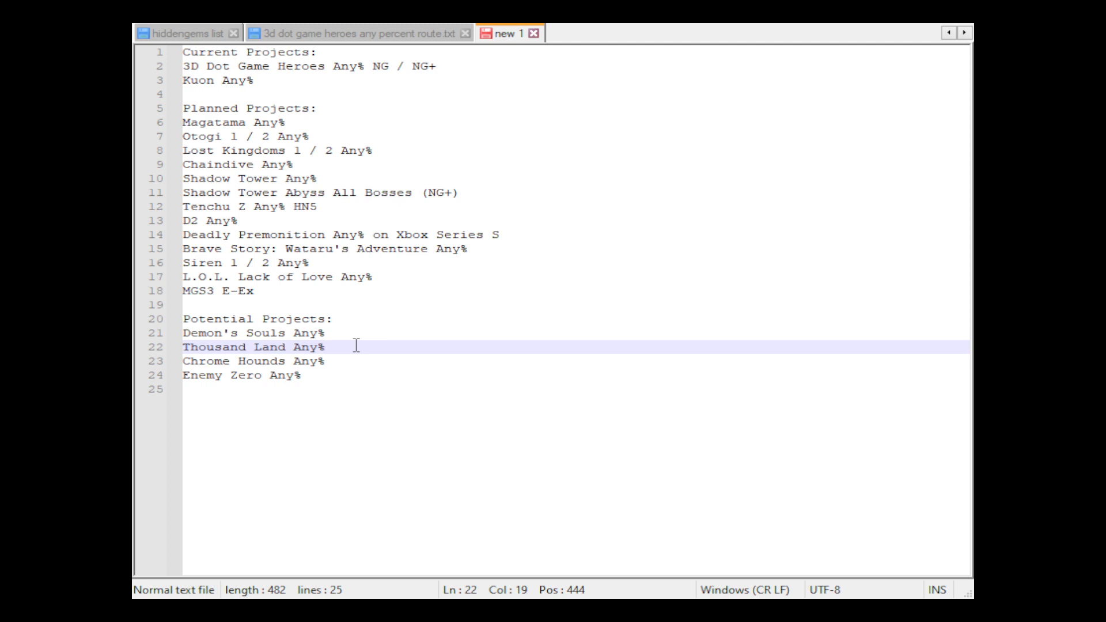
{"action": "mouse_move", "coordinate": [335, 372]}
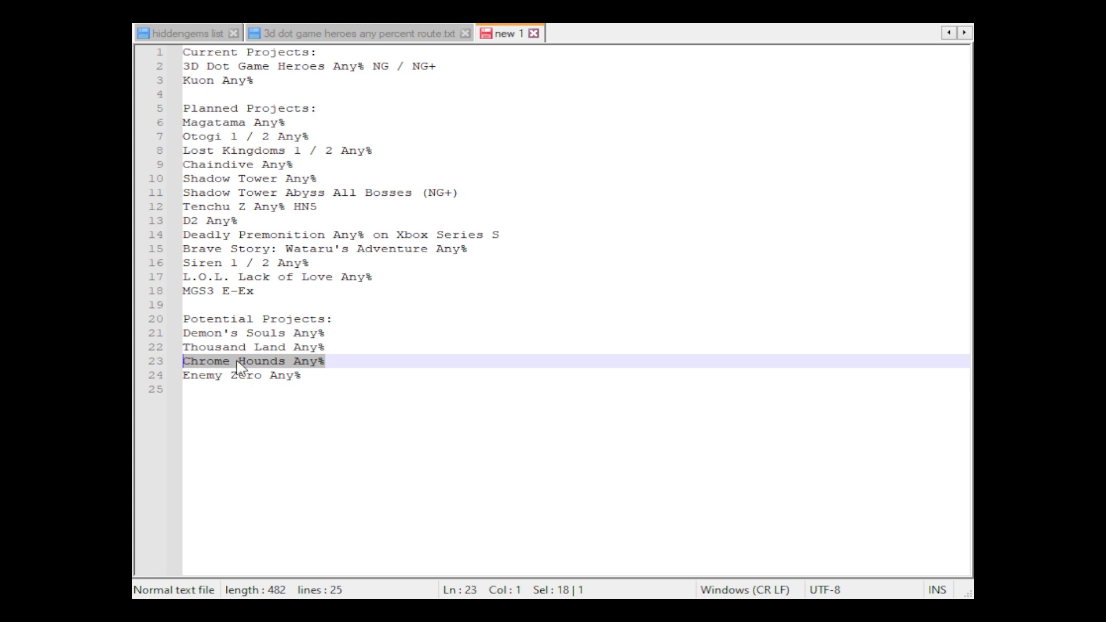
{"action": "left_click", "coordinate": [351, 361]}
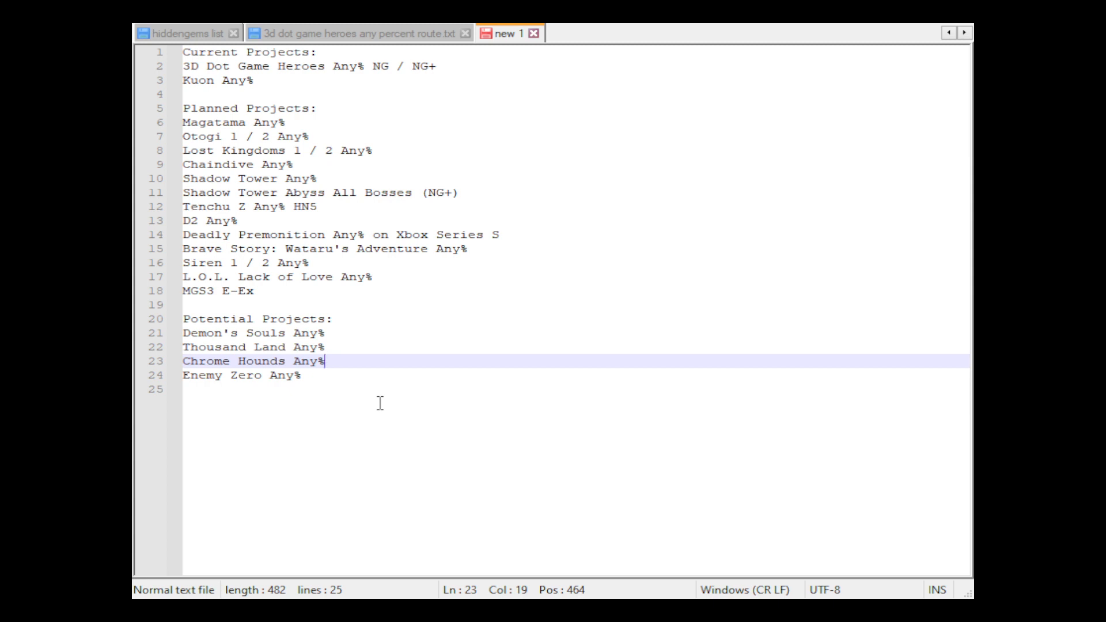
{"action": "mouse_move", "coordinate": [260, 123]}
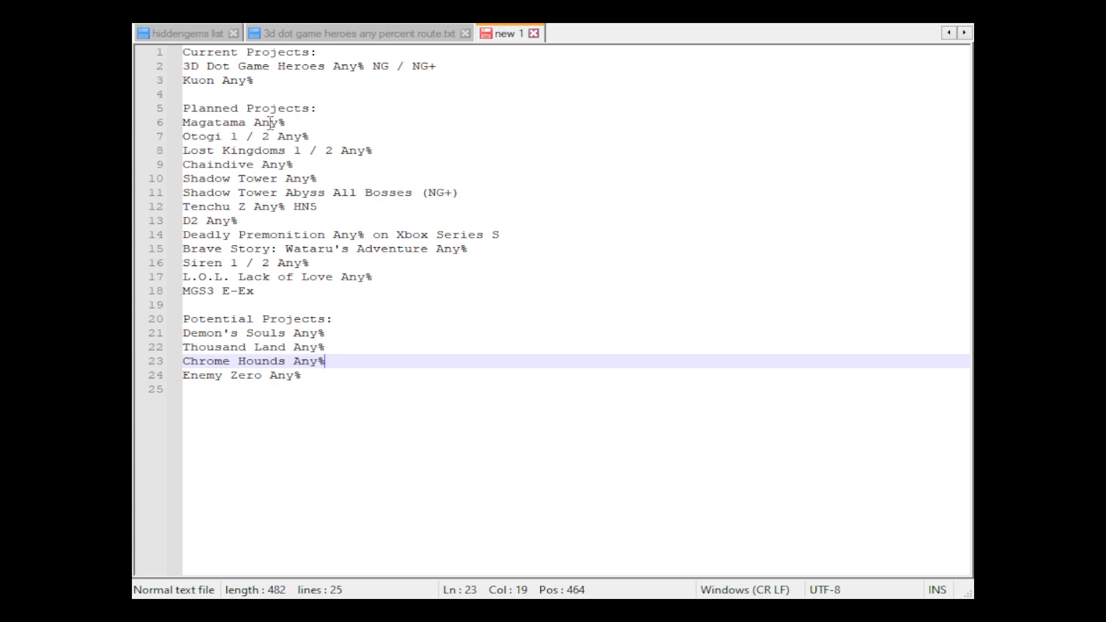
{"action": "mouse_move", "coordinate": [198, 312]}
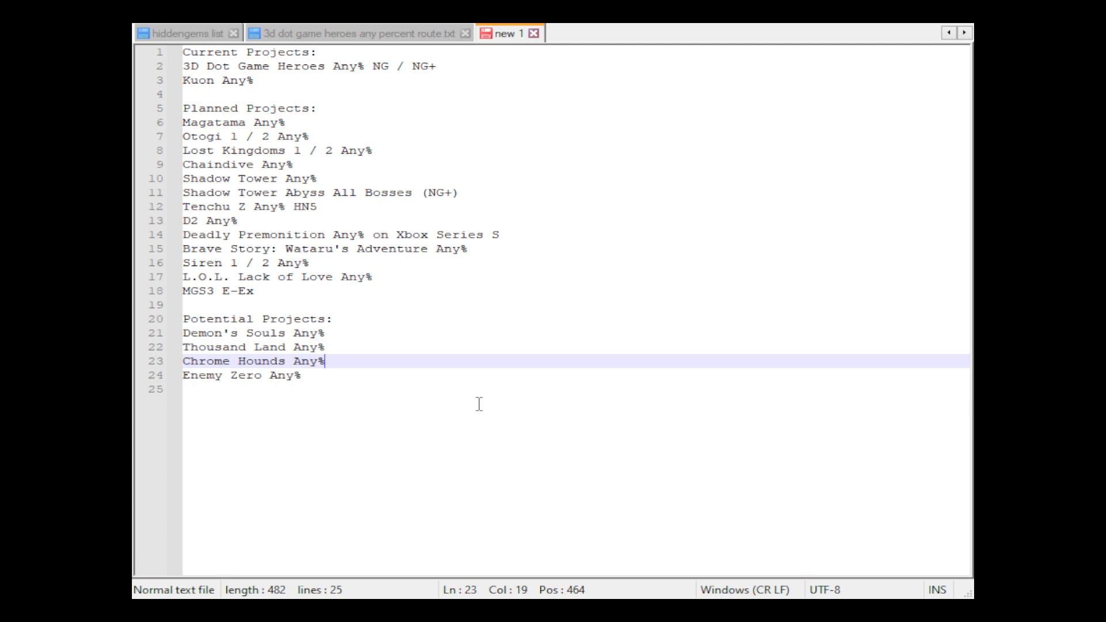
{"action": "mouse_move", "coordinate": [289, 382]}
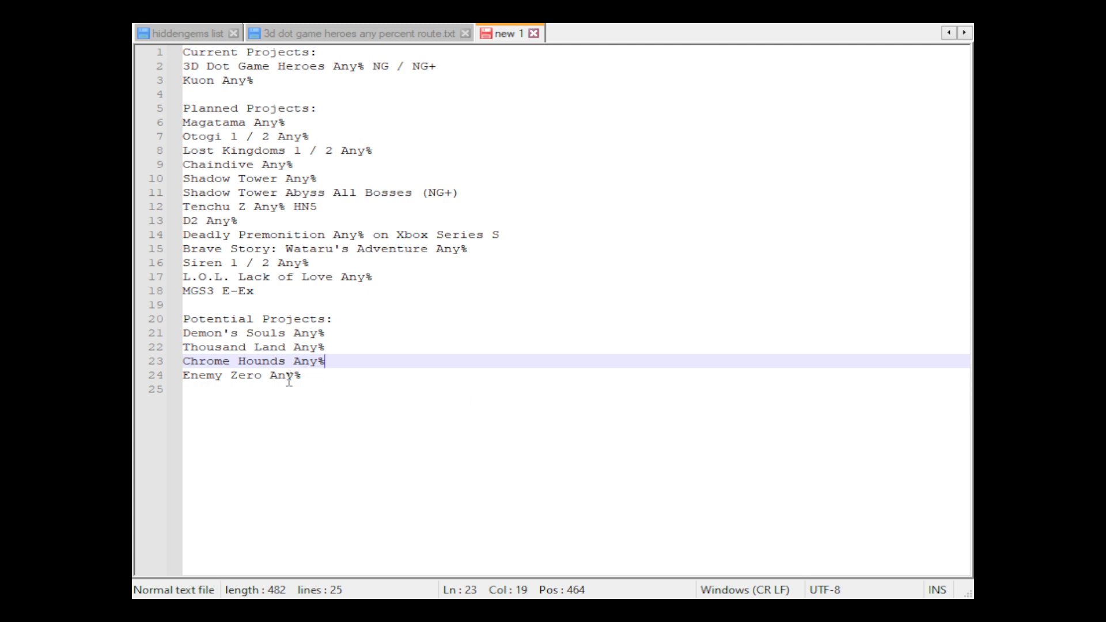
{"action": "left_click", "coordinate": [204, 375]}
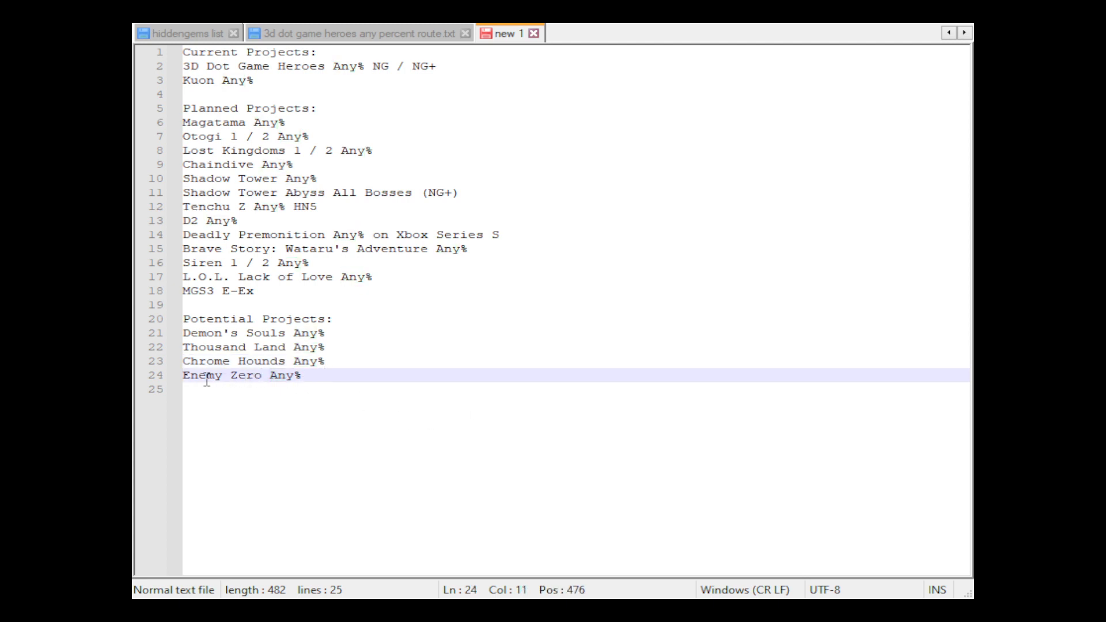
{"action": "left_click_drag", "start_coordinate": [182, 374], "coordinate": [292, 374]}
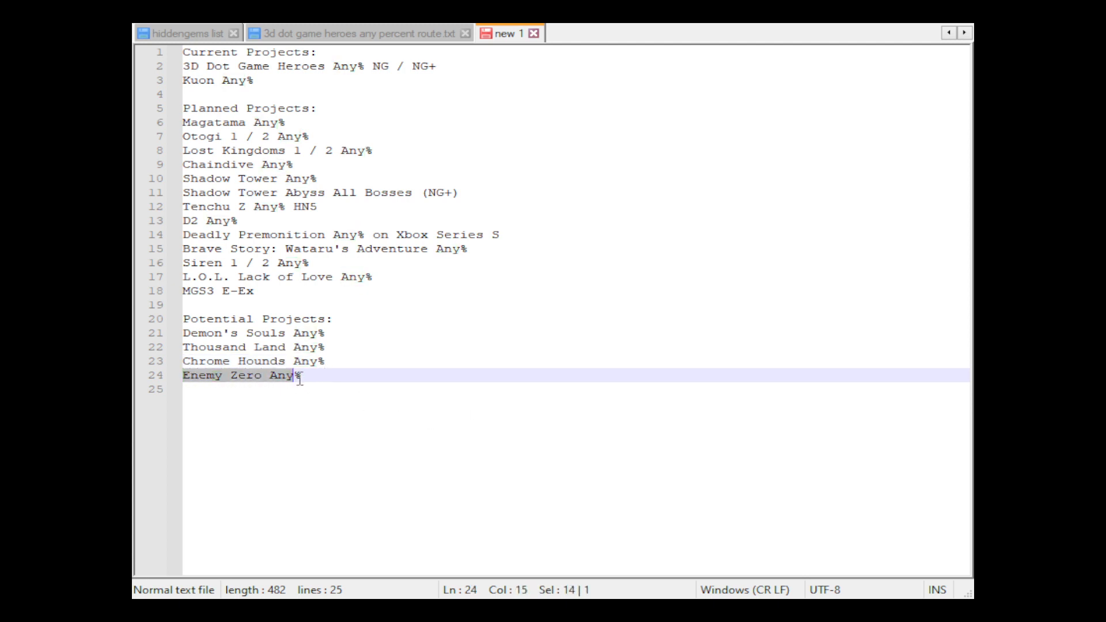